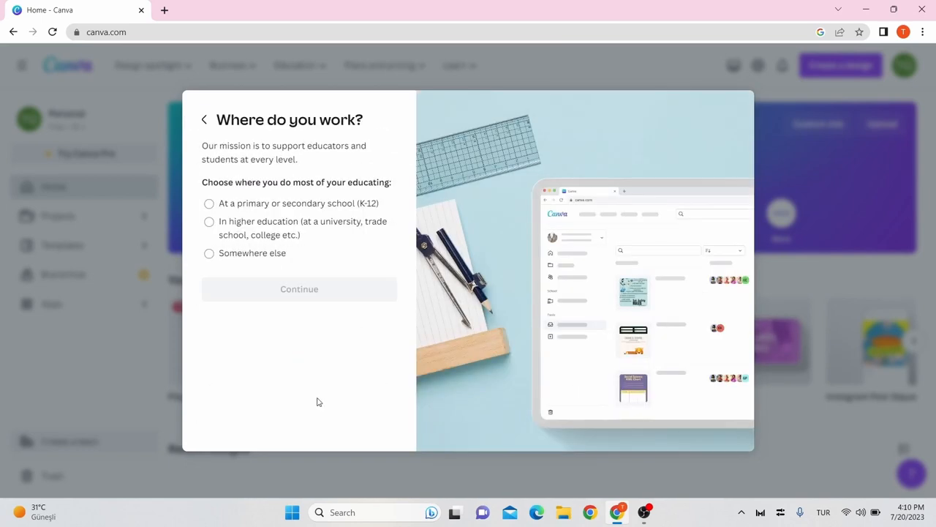
Choose 'At a primary or secondary school (K-12)' as the workplace and continue
left_click(210, 203)
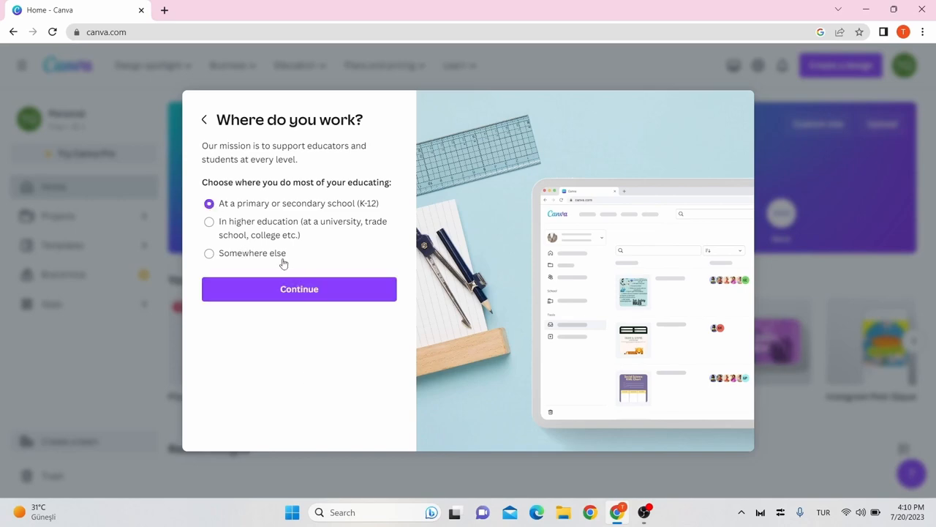
left_click(299, 289)
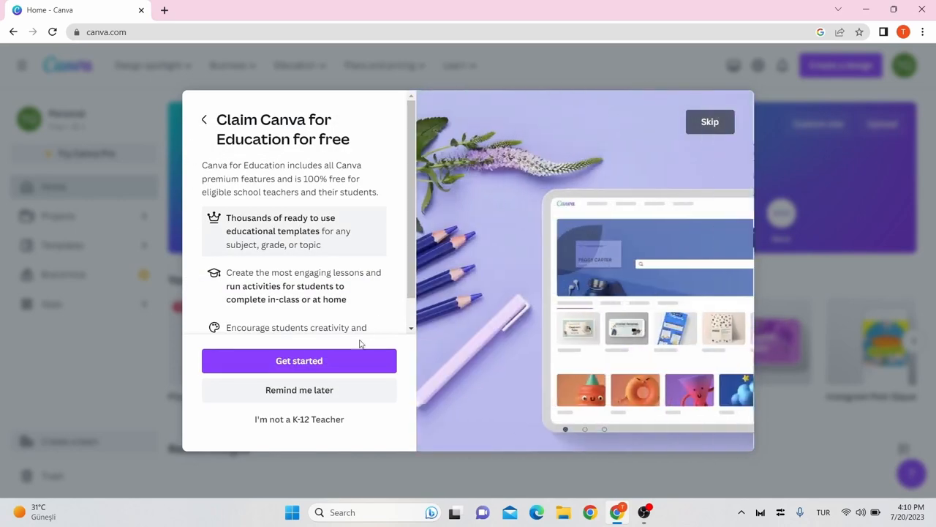
Start the education claim, fill the educator form with the Karaman, Türkiye school address and submit it
left_click(299, 360)
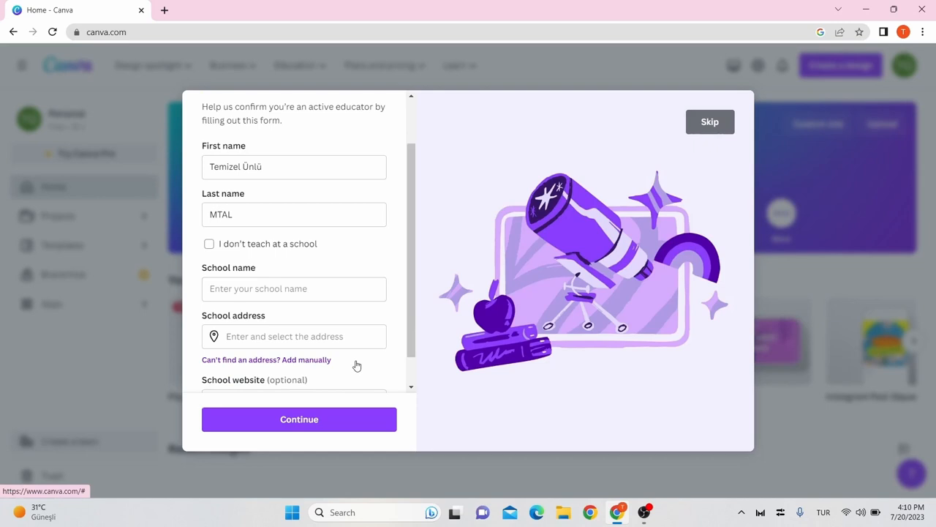
scroll("down", 3)
type("Karaman")
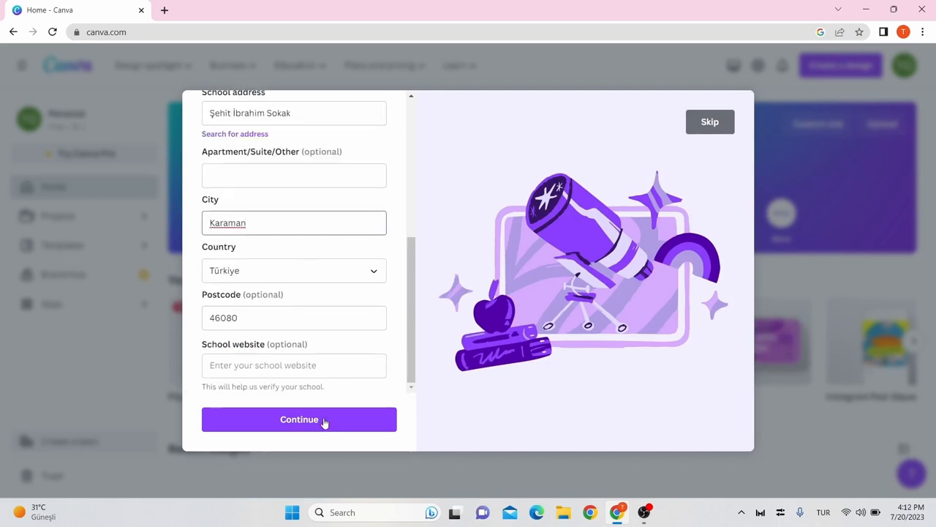
left_click(298, 418)
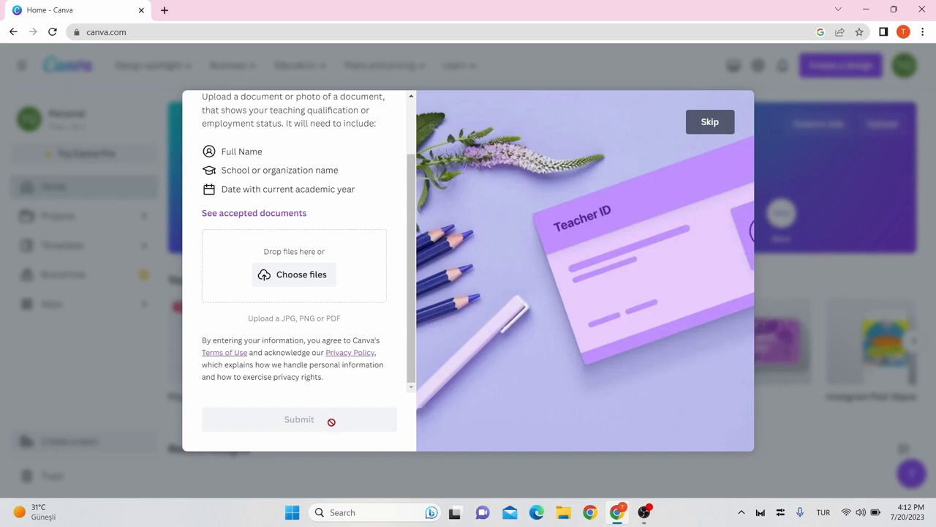
mouse_move(336, 407)
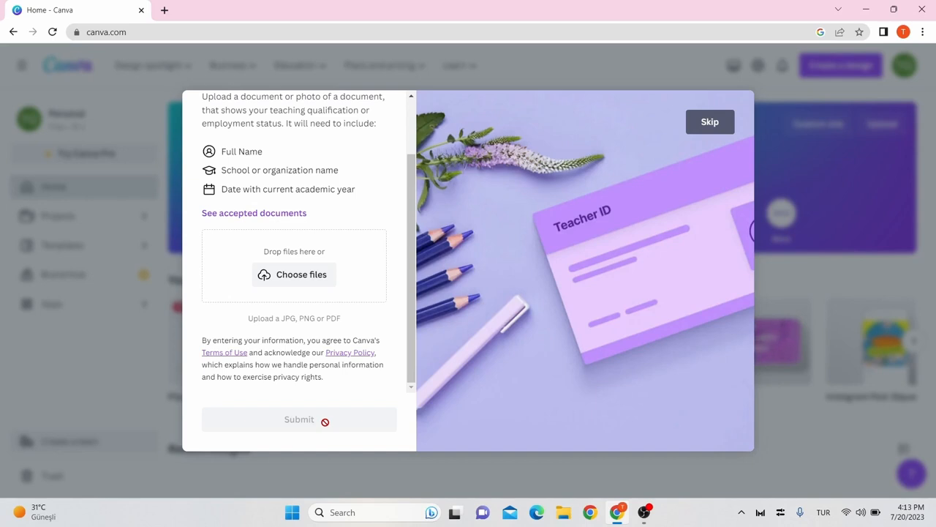
Skip the teacher ID upload and return to the Canva home page
left_click(708, 121)
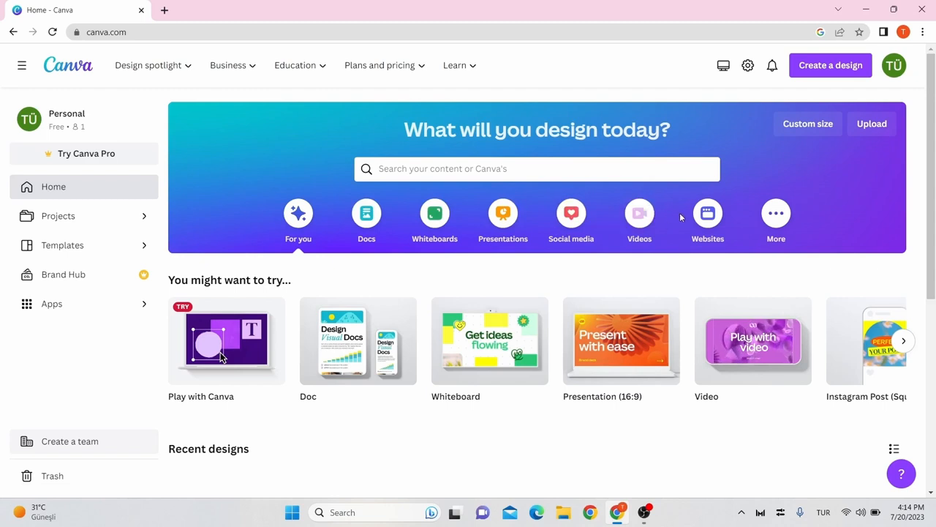
Show more design types, then go to Brand Hub to bring up the Create a team dialog
left_click(775, 216)
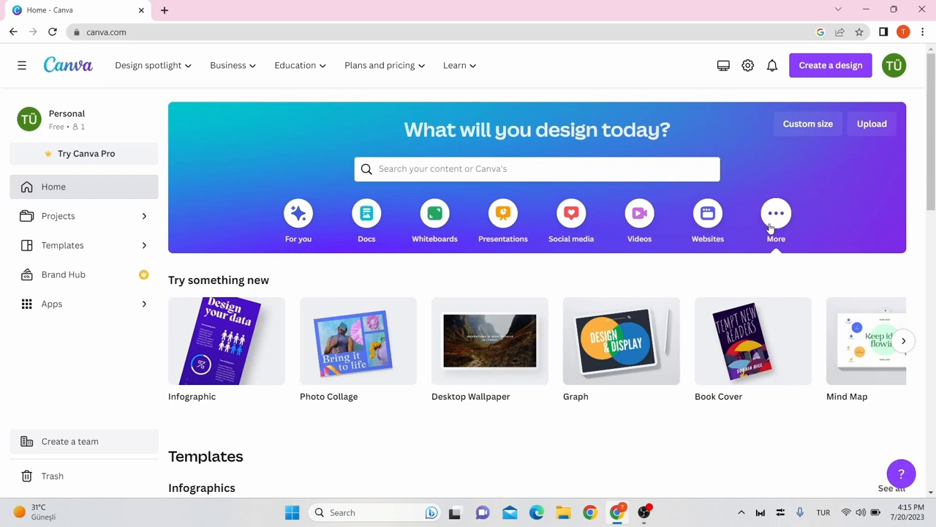
left_click(59, 216)
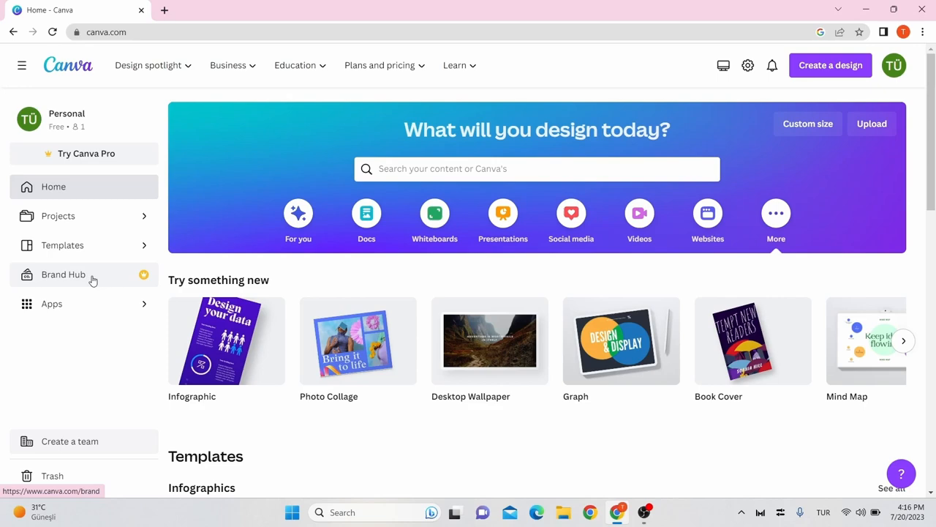
left_click(52, 302)
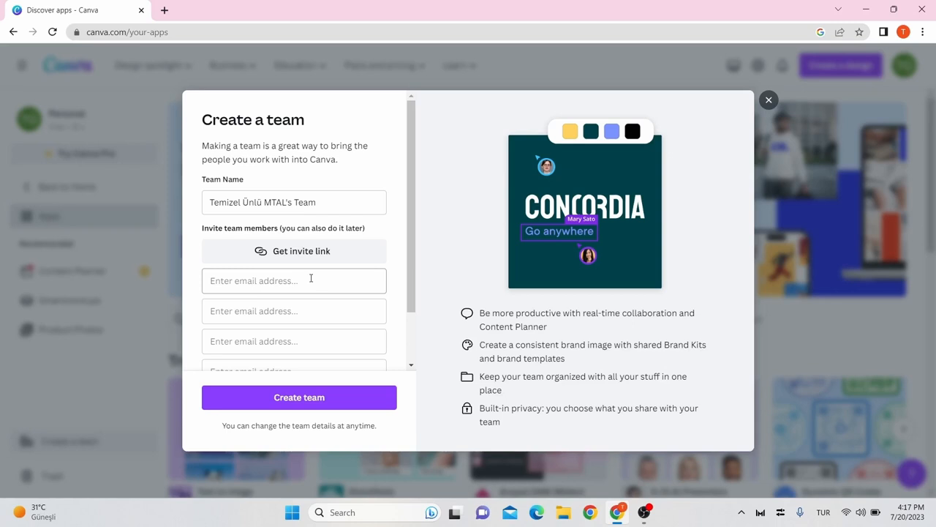
Dismiss the Create a team dialog and view the empty Trash folder
left_click(52, 475)
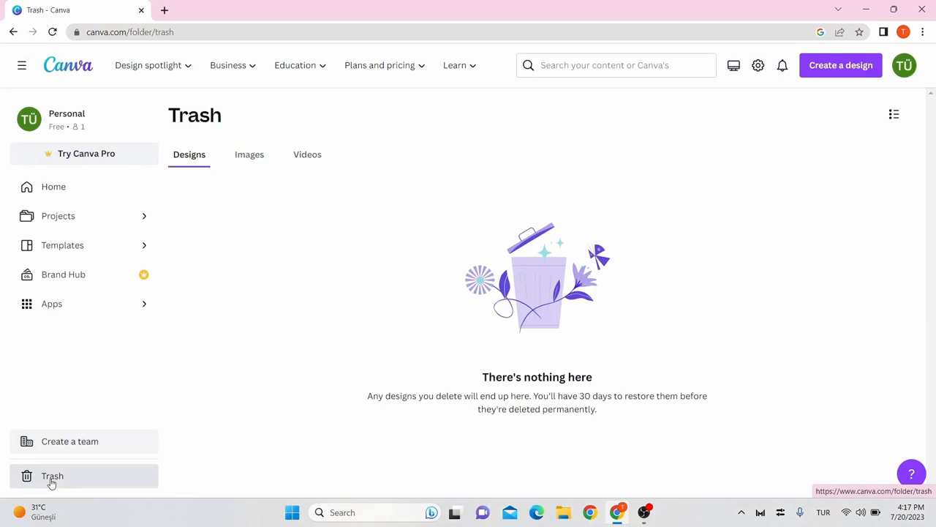
mouse_move(120, 246)
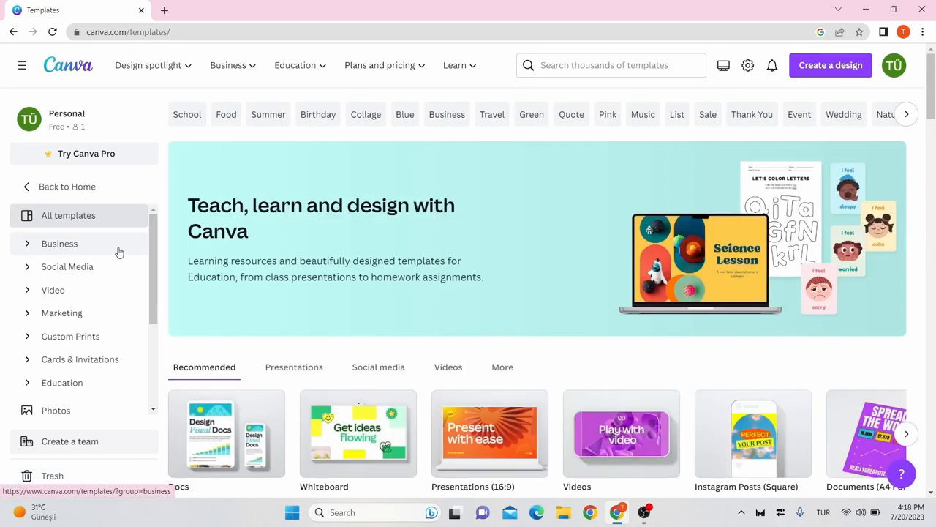
From Education templates, customize the 'White Simple Life as Designer Storyboard' in the editor
left_click(62, 382)
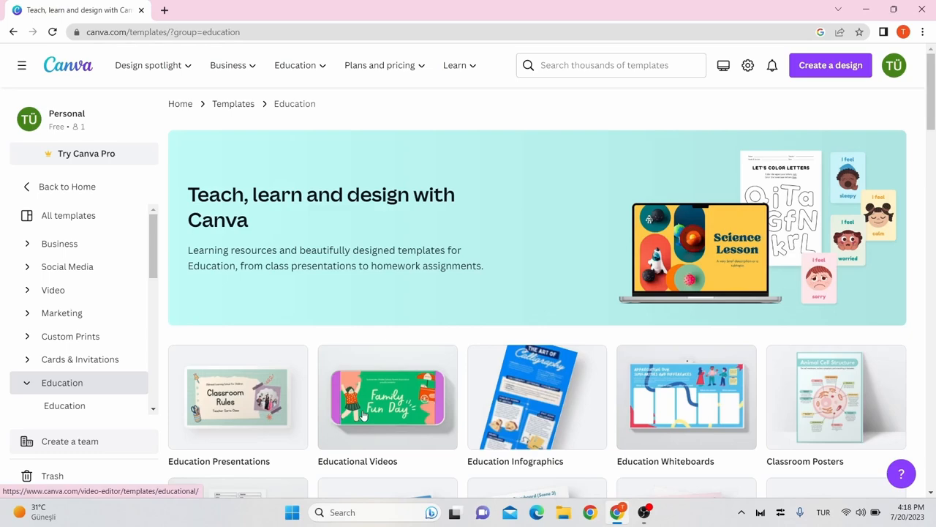
scroll("down", 3)
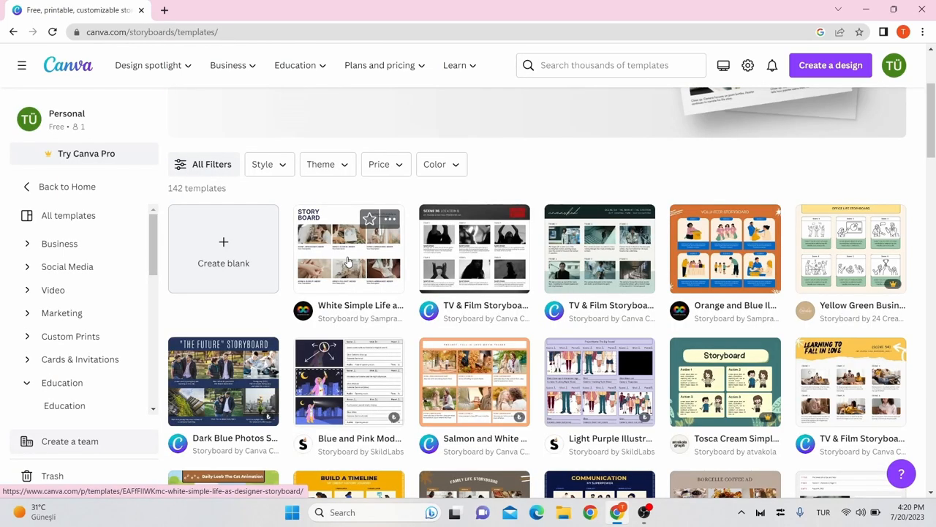
left_click(348, 249)
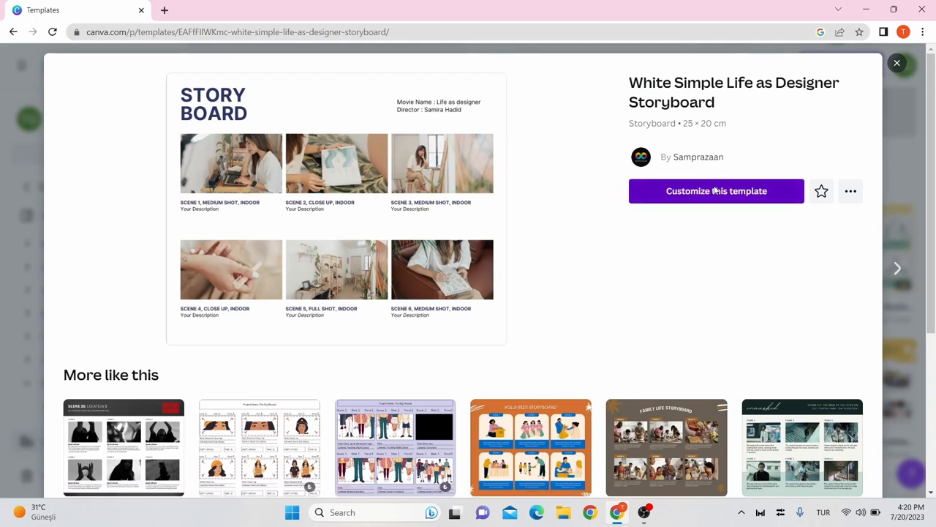
left_click(716, 190)
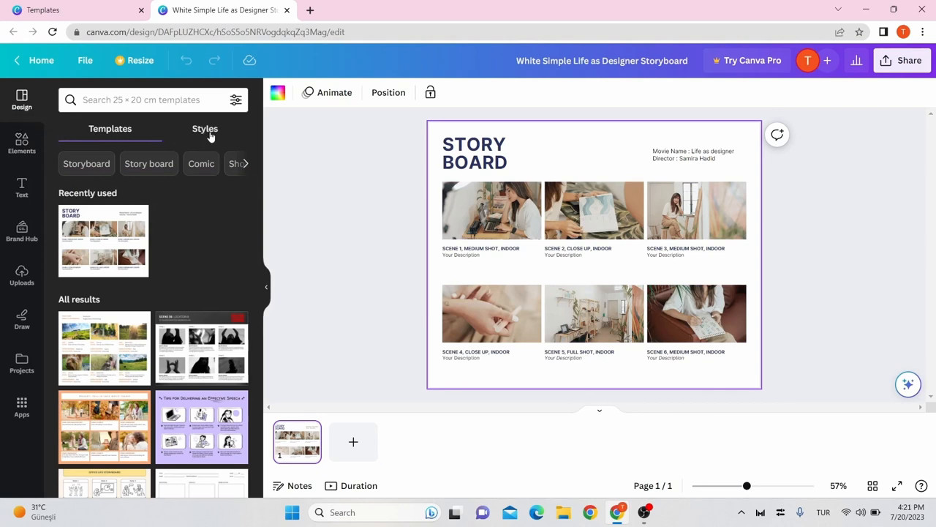
Glance at the Styles palettes, then browse the Elements categories of shapes, graphics and photos
left_click(205, 129)
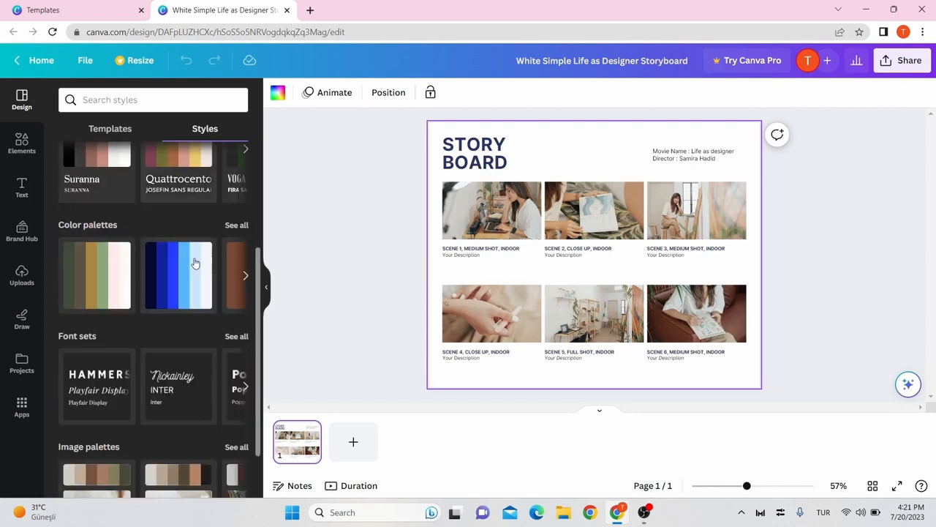
scroll("down", 3)
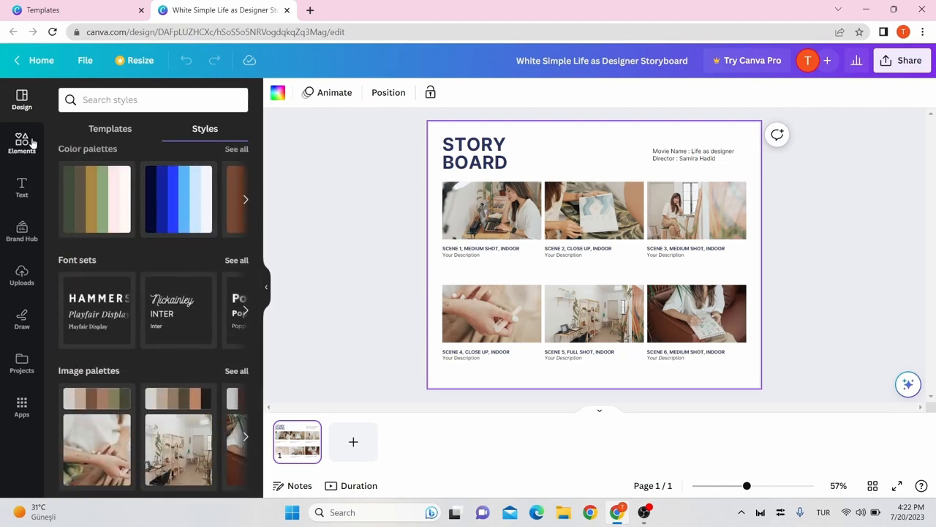
left_click(21, 143)
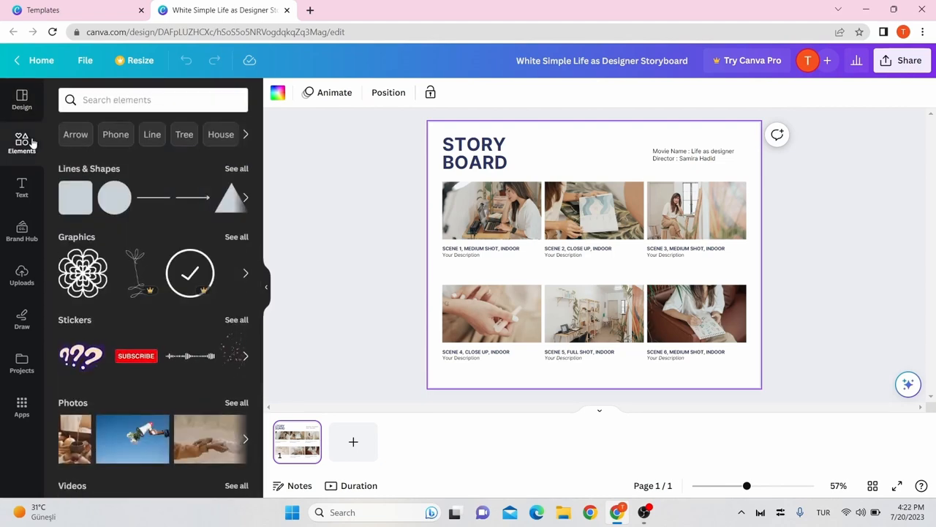
mouse_move(190, 275)
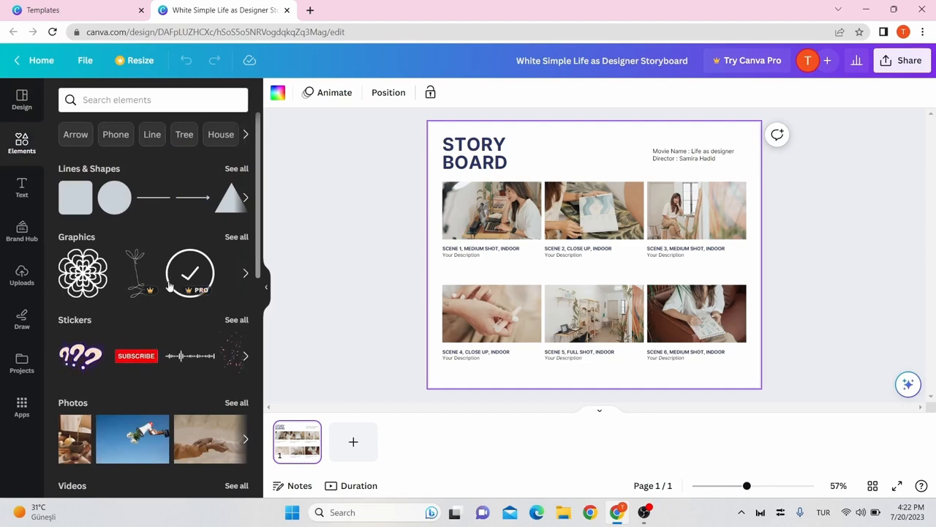
scroll("down", 3)
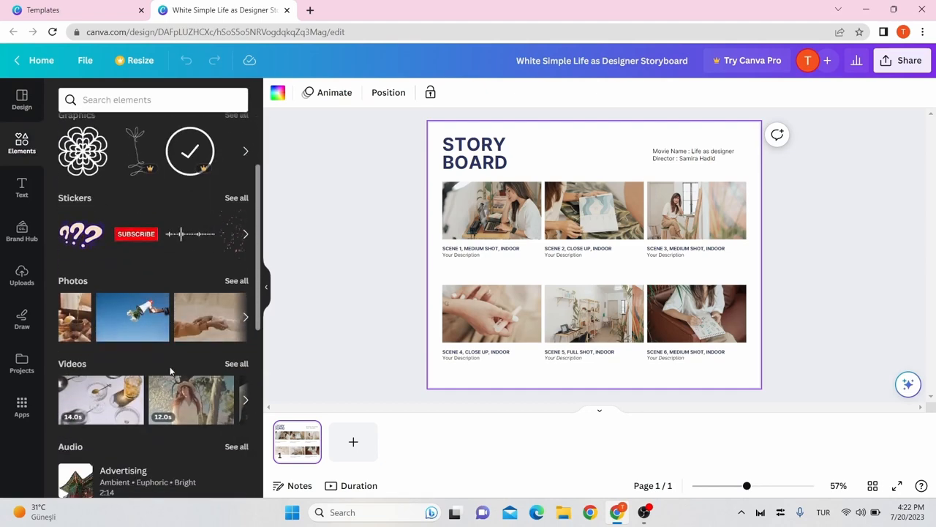
scroll("down", 3)
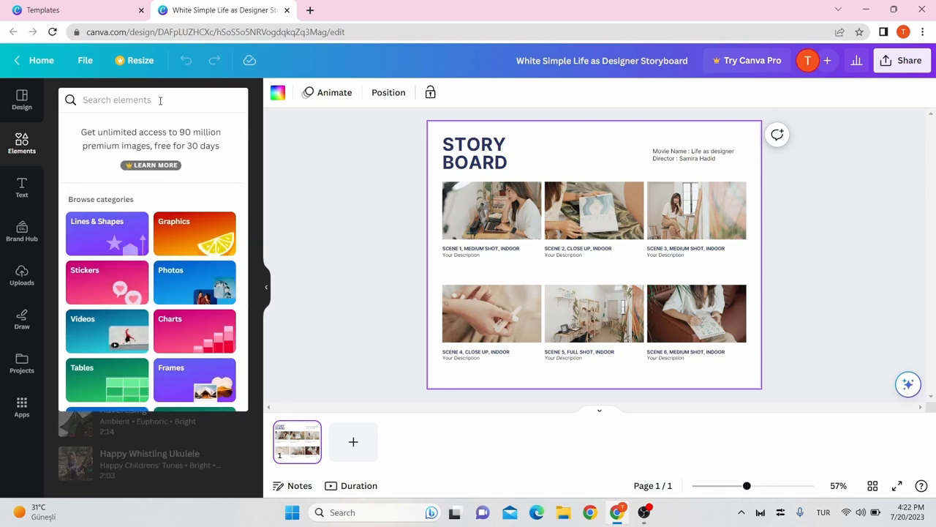
Look through the Text panel and the Uploads panel's other media sources
left_click(20, 187)
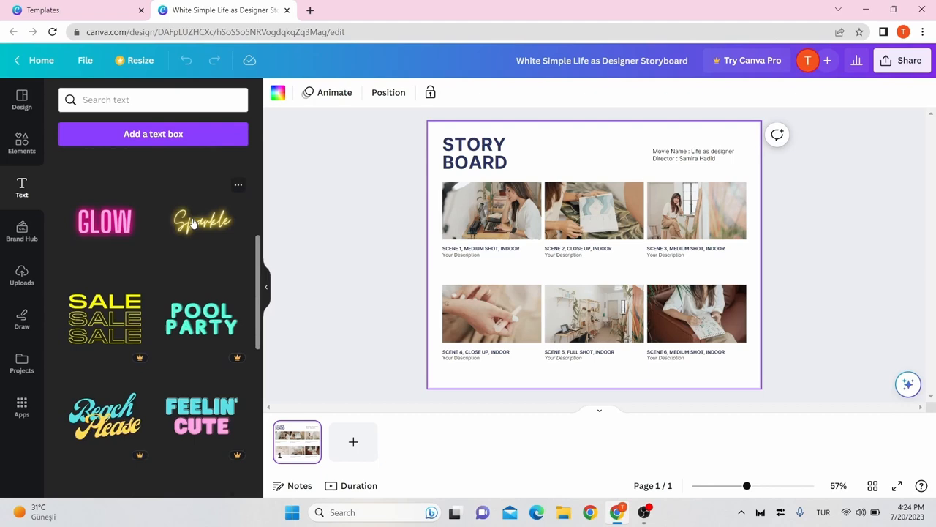
scroll("down", 3)
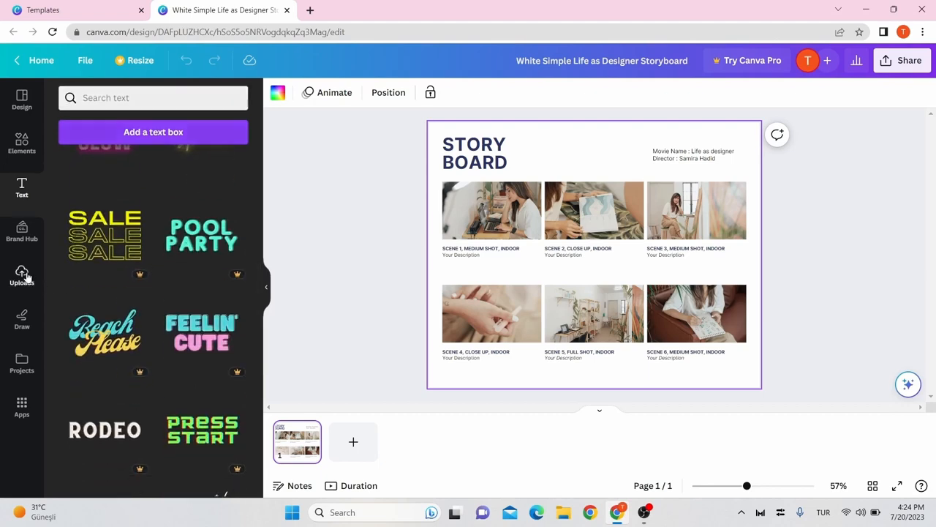
left_click(21, 277)
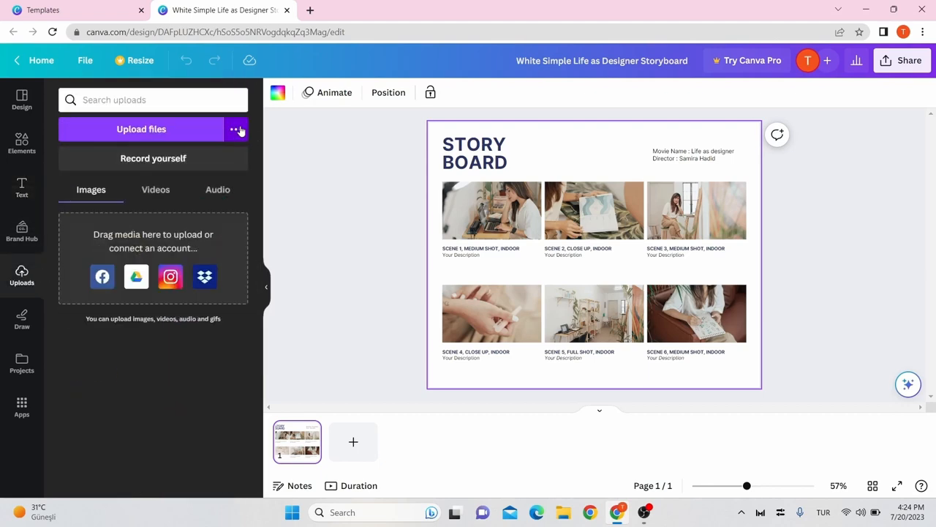
left_click(236, 128)
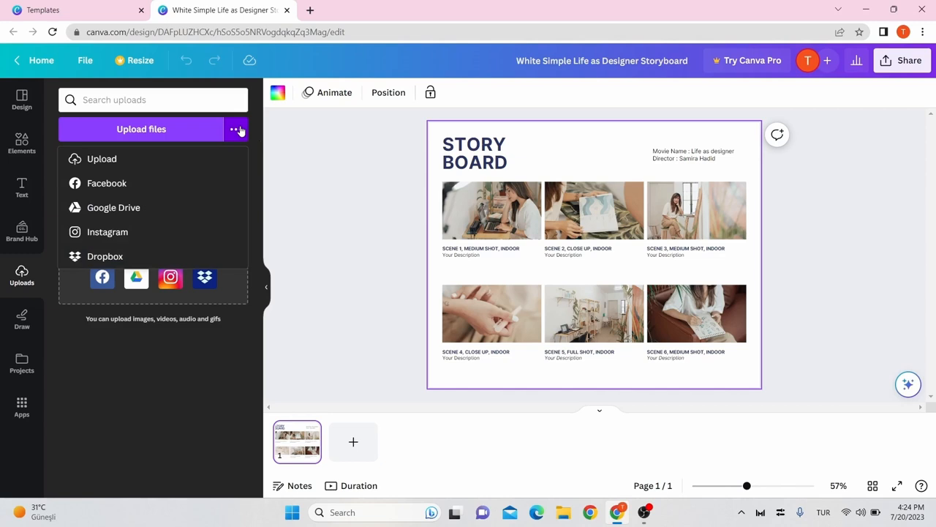
left_click(237, 128)
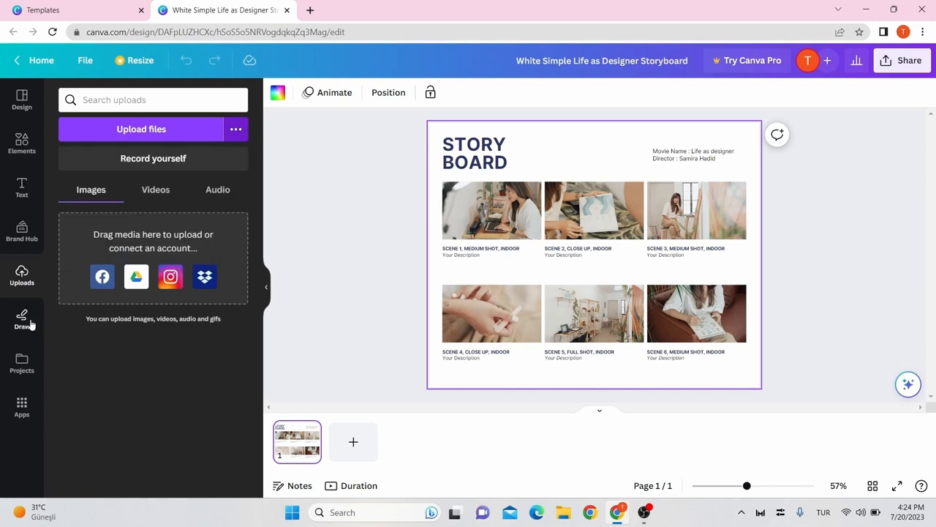
Visit the Draw and Projects panels, then land on the Apps panel
left_click(21, 319)
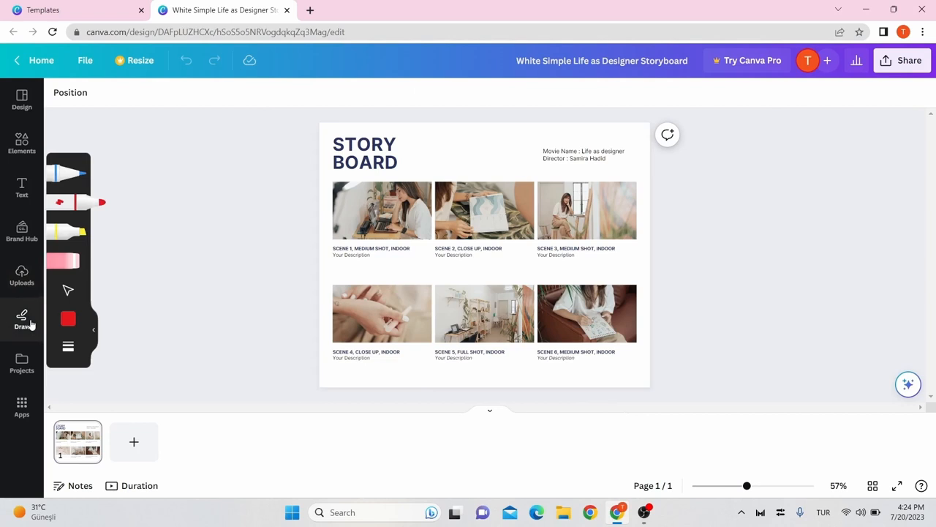
left_click(20, 363)
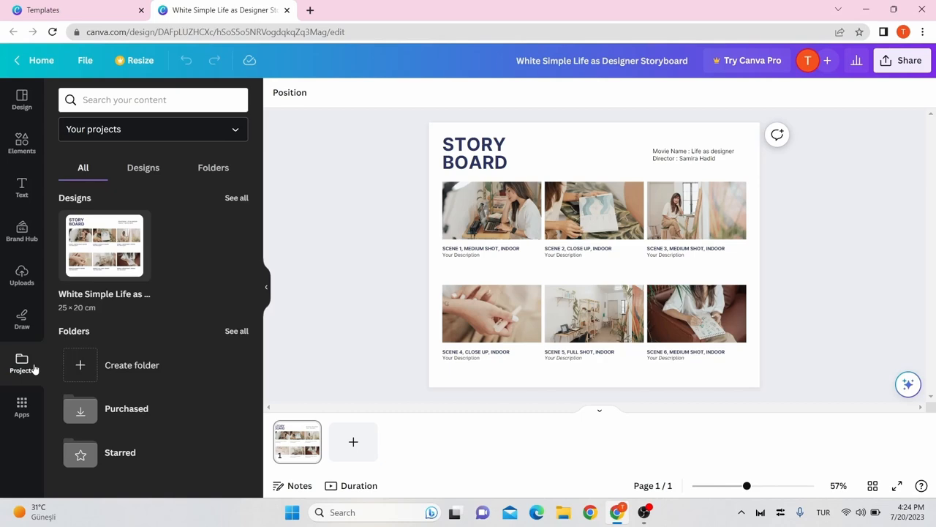
left_click(21, 407)
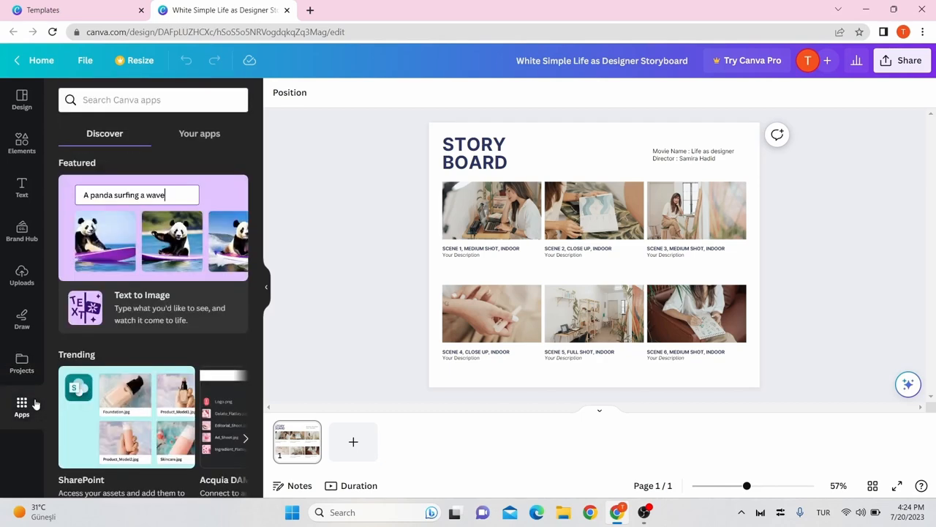
Find Translate under More from Canva and launch the app
scroll("down", 3)
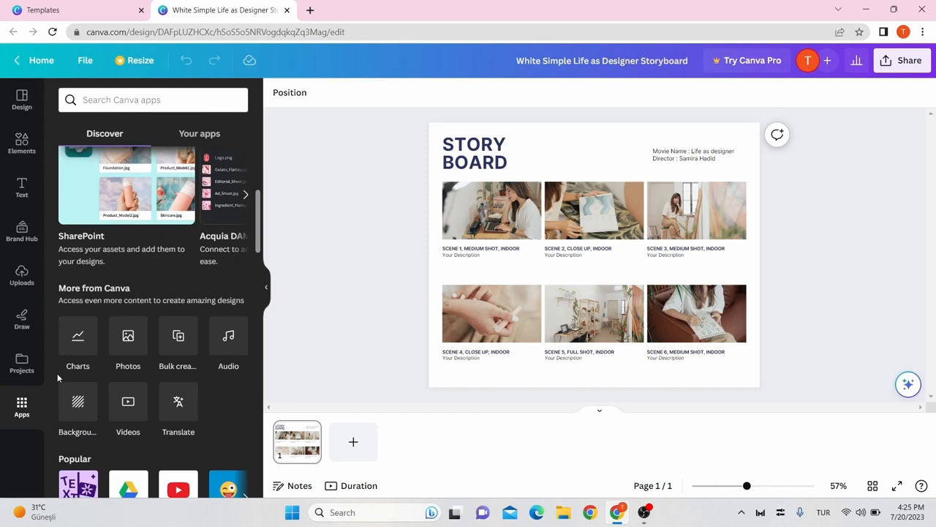
mouse_move(77, 401)
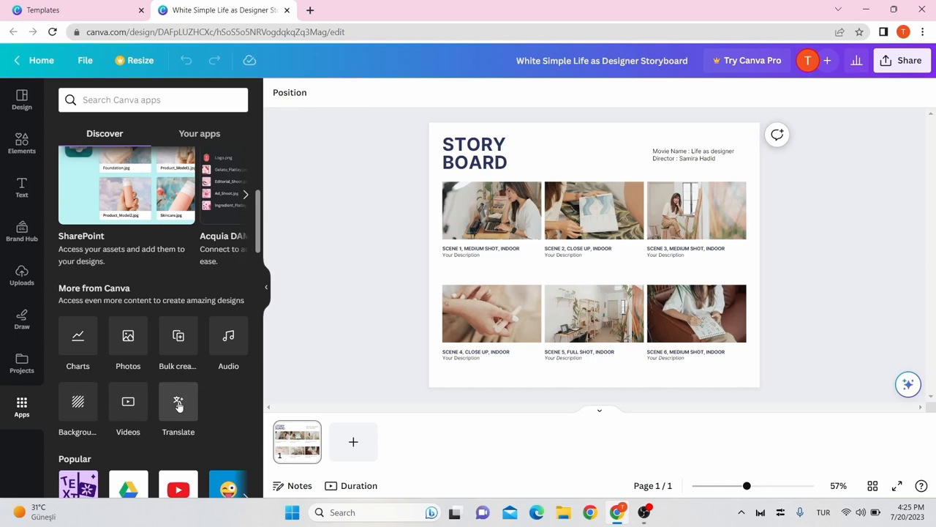
left_click(178, 402)
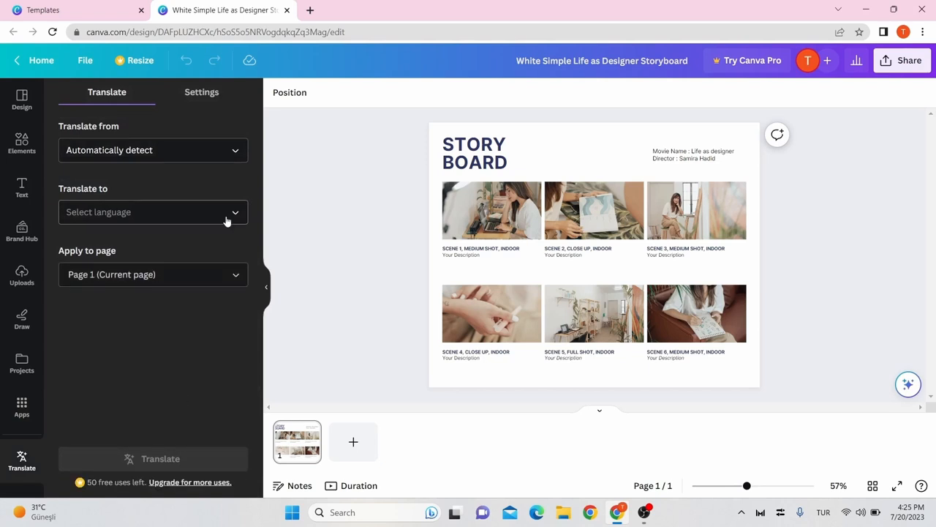
Translate the storyboard into Turkish as a second page titled 'FILM ŞERİDİ'
left_click(152, 211)
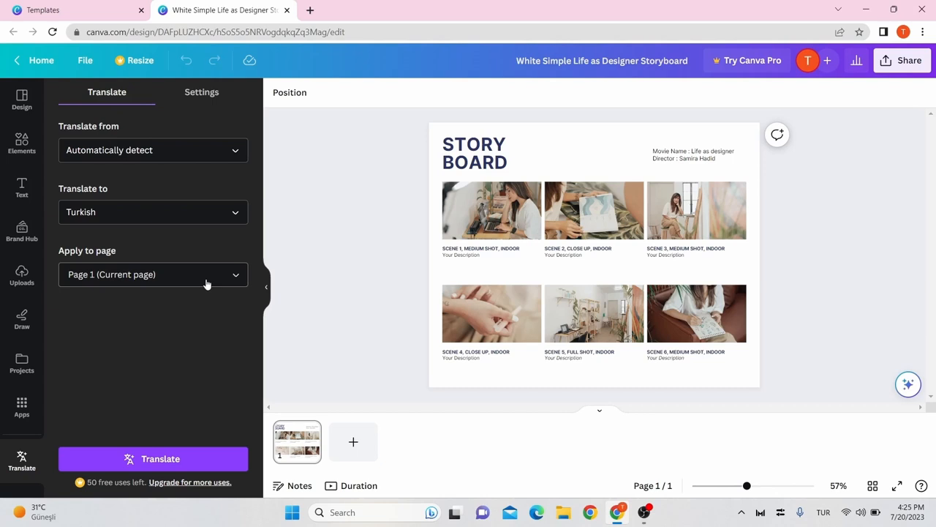
left_click(152, 460)
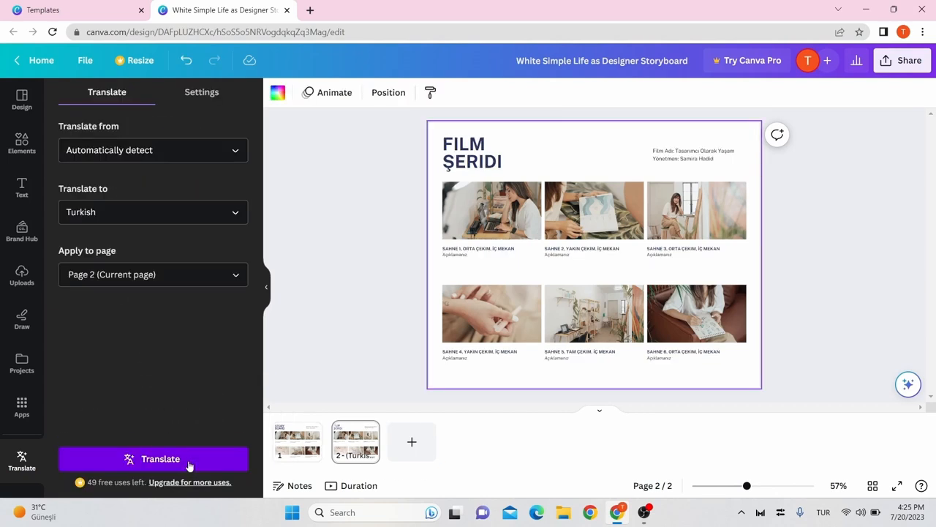
mouse_move(355, 441)
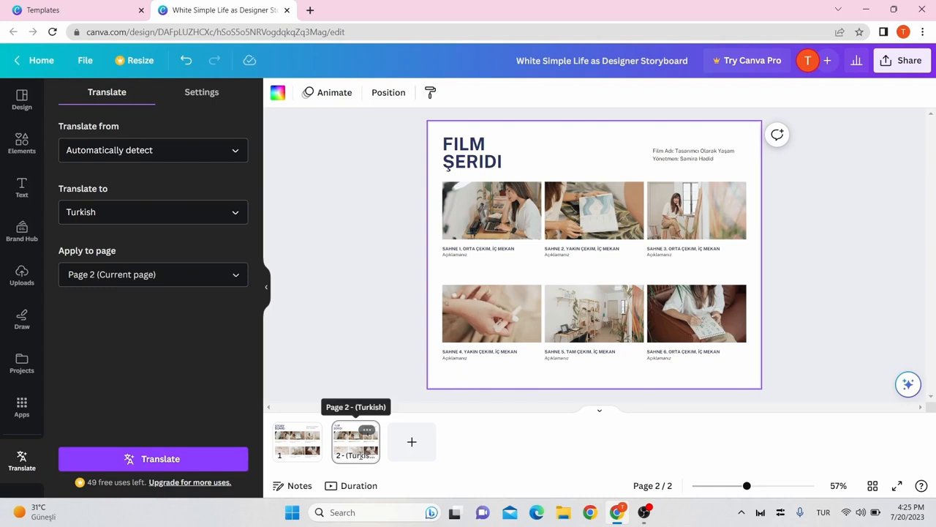
mouse_move(65, 427)
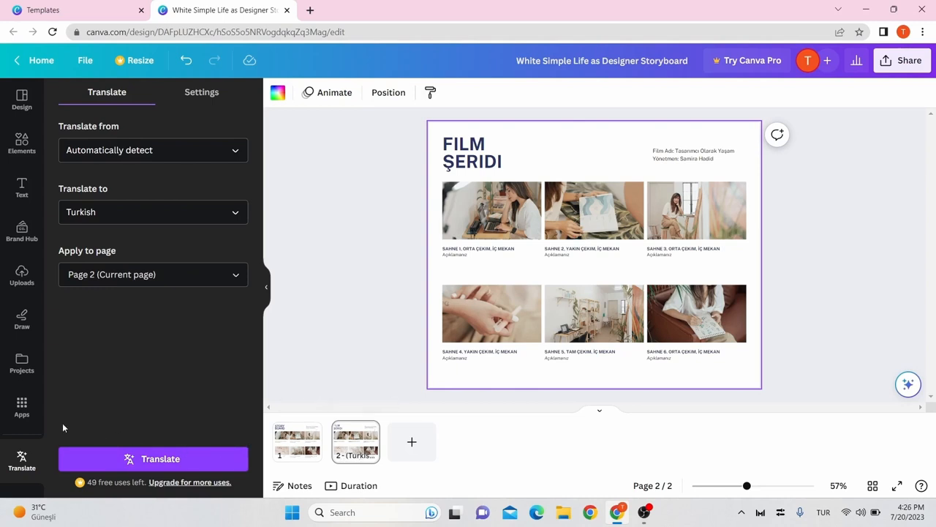
Reopen the Apps catalogue and scroll to the Popular and Create something new sections
left_click(20, 406)
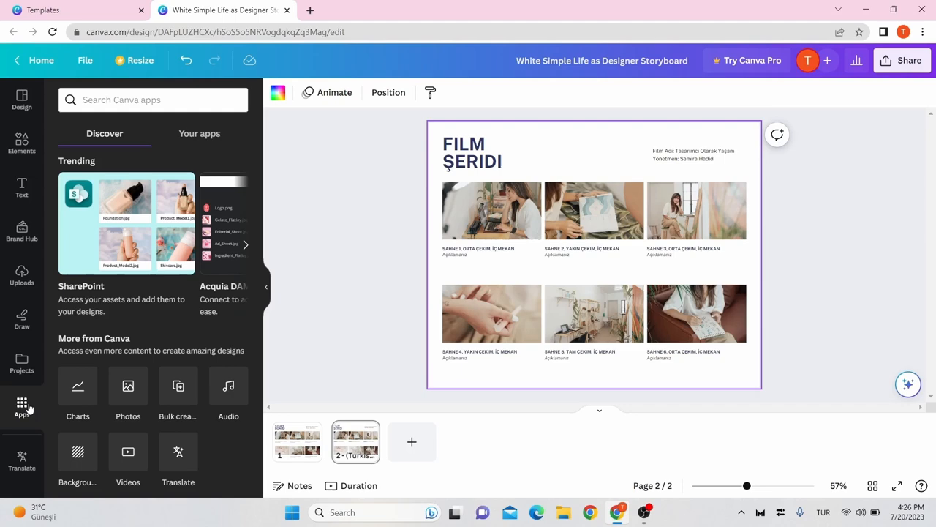
scroll("down", 3)
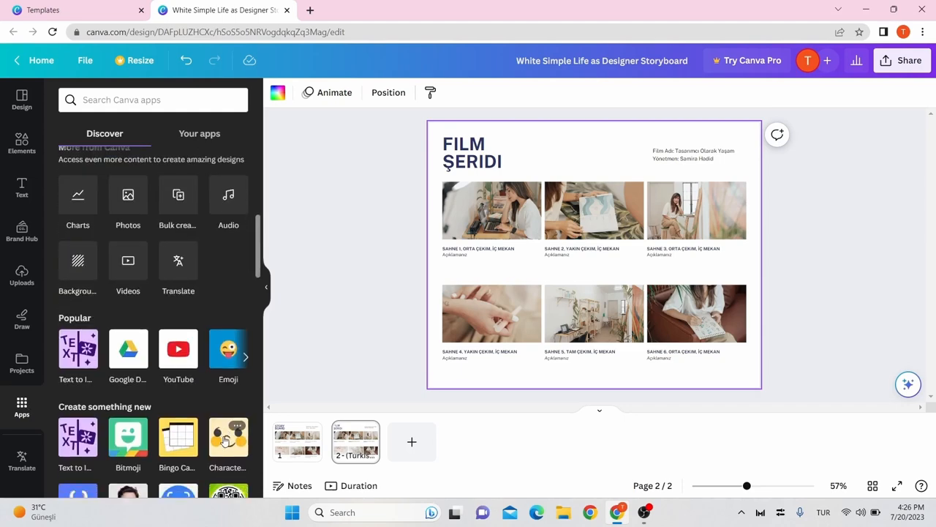
scroll("down", 3)
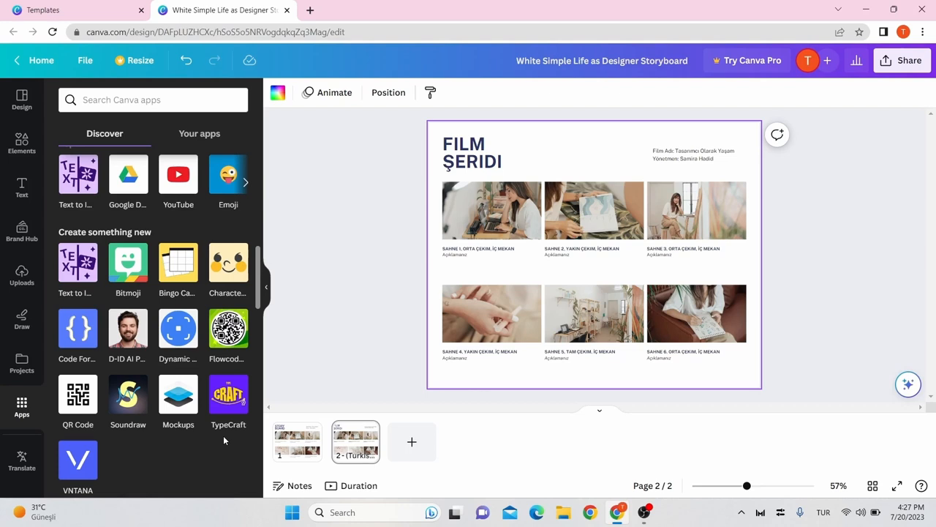
mouse_move(193, 465)
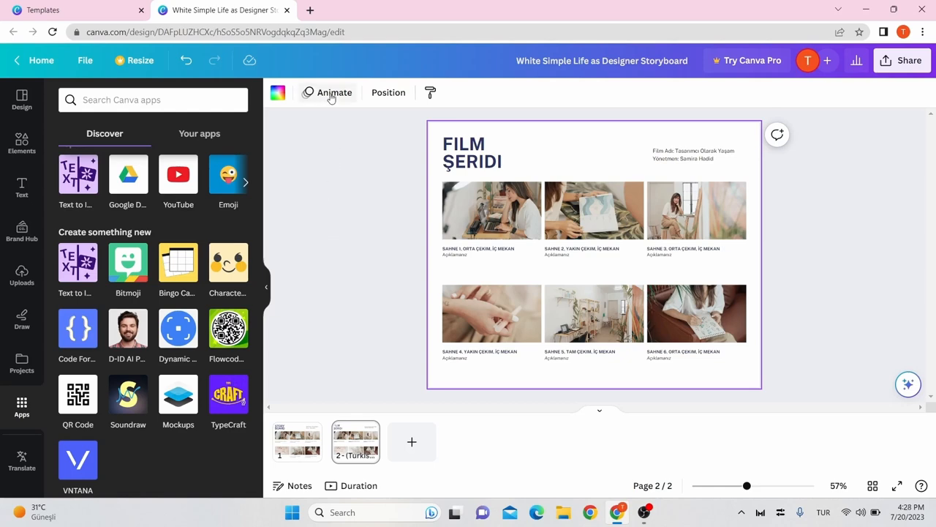
Apply the Party page animation to the Turkish storyboard page via Animate
left_click(333, 93)
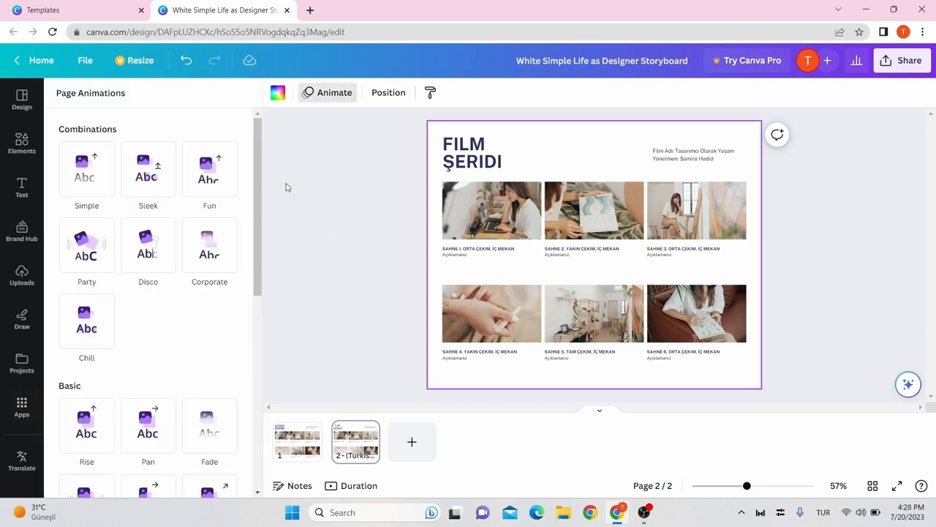
left_click(87, 246)
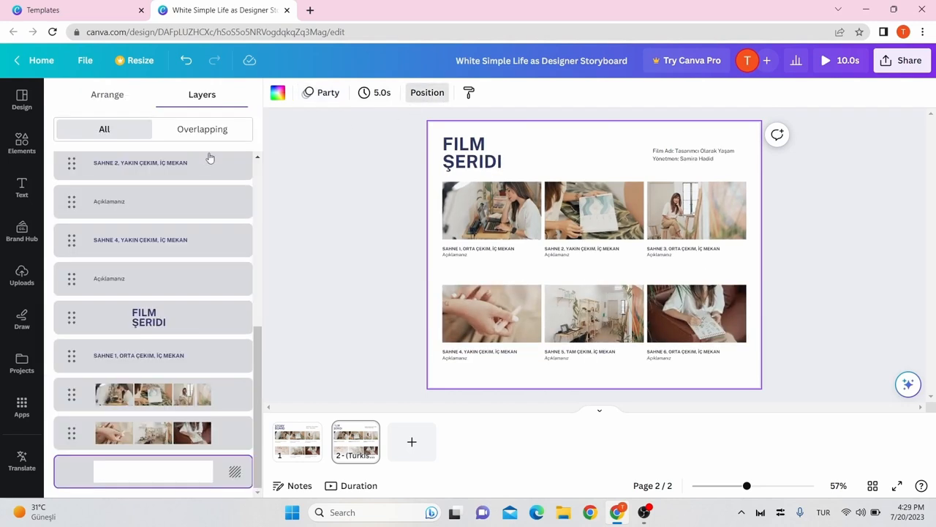
mouse_move(164, 147)
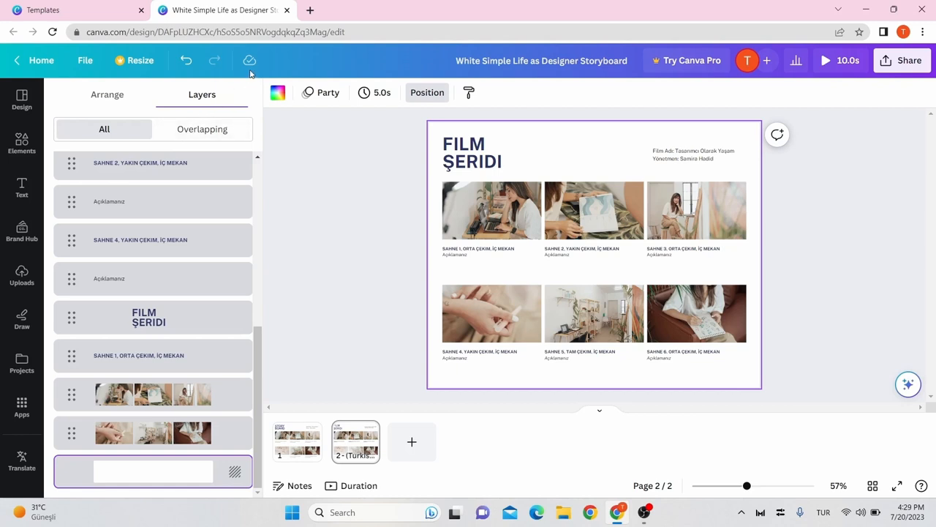
mouse_move(252, 73)
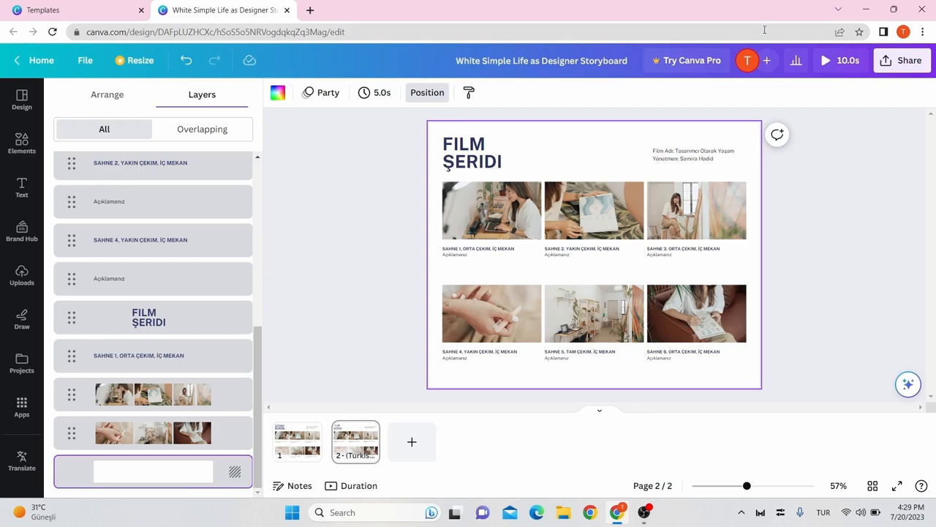
From Share, set up a Download of all pages with GIF as the file type
left_click(904, 60)
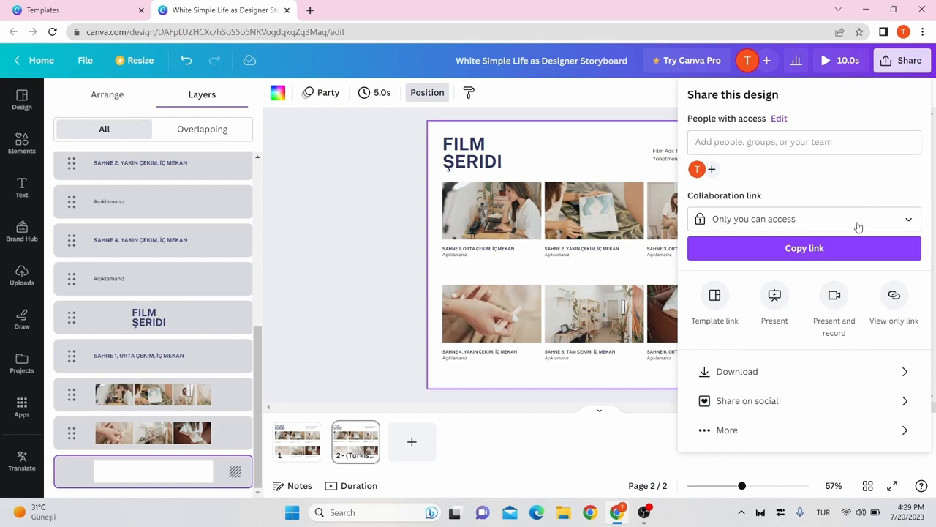
mouse_move(775, 299)
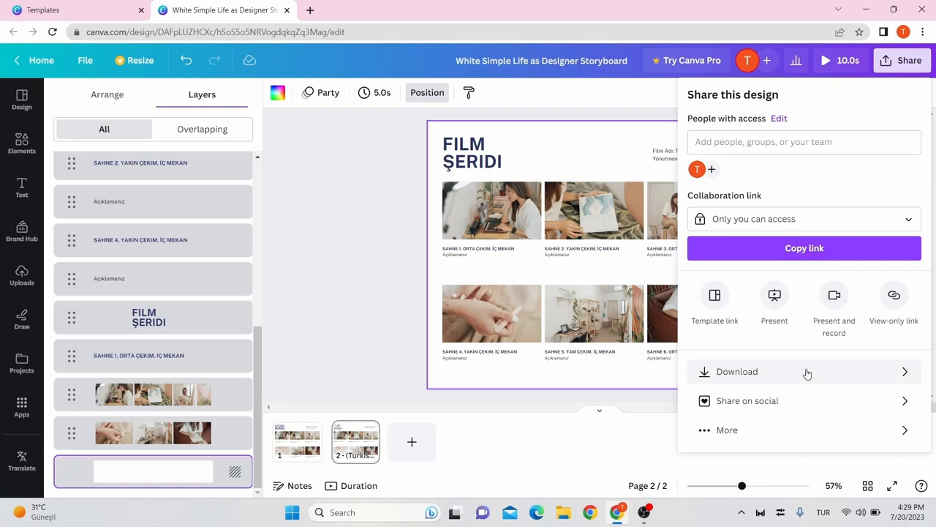
left_click(737, 371)
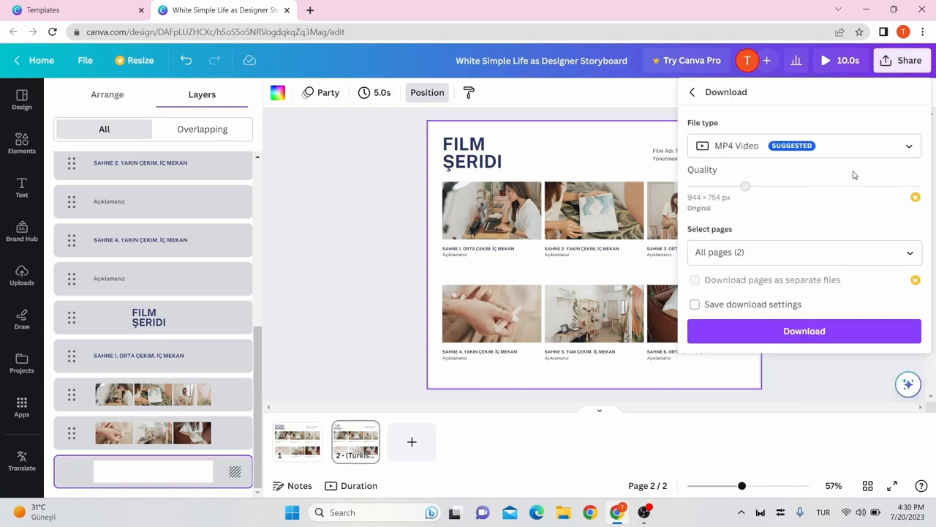
left_click(801, 145)
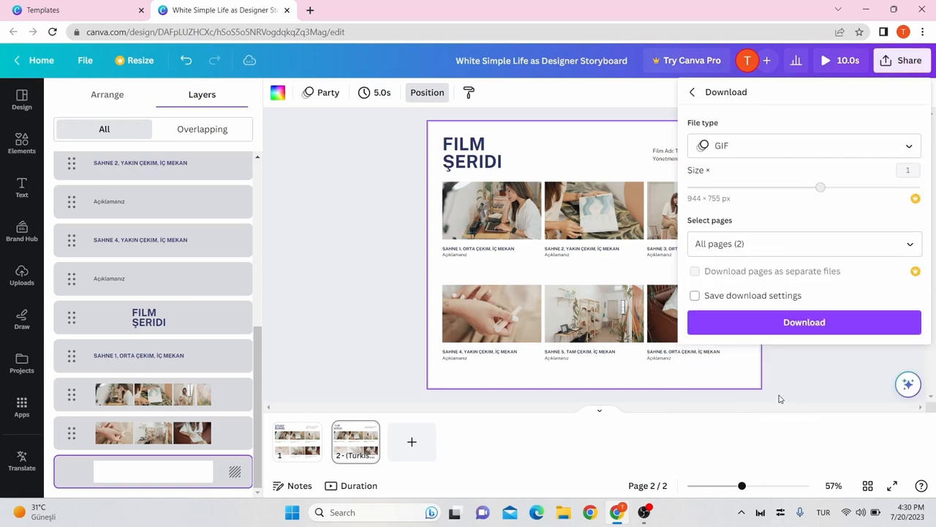